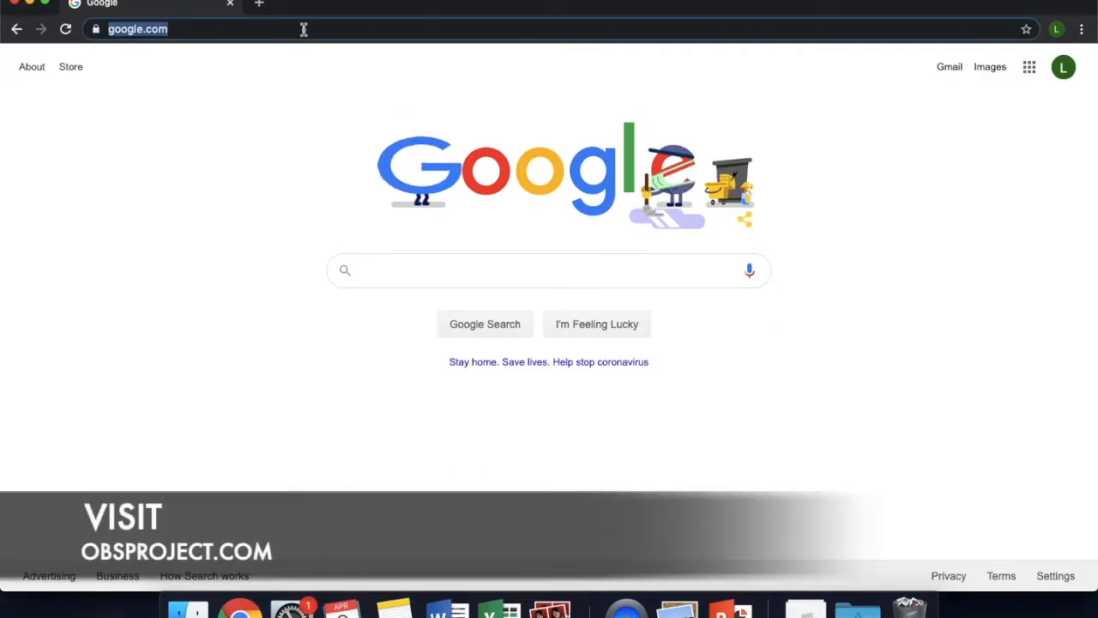
Go to obsproject.com and start downloading OBS Studio for macOS 10.12+
type("obsproject")
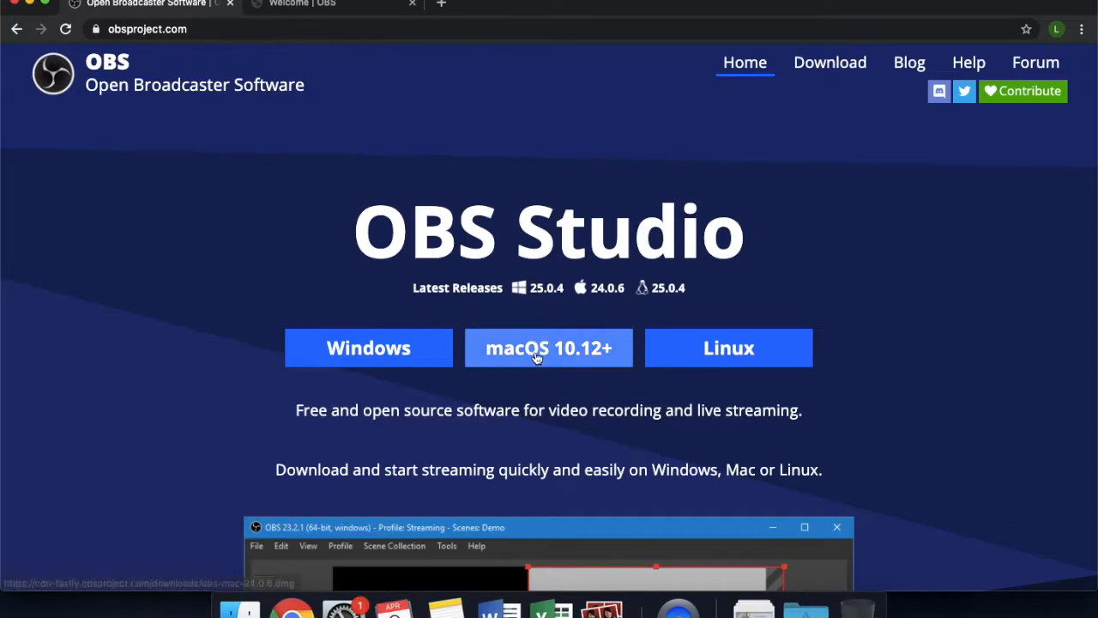
mouse_move(549, 347)
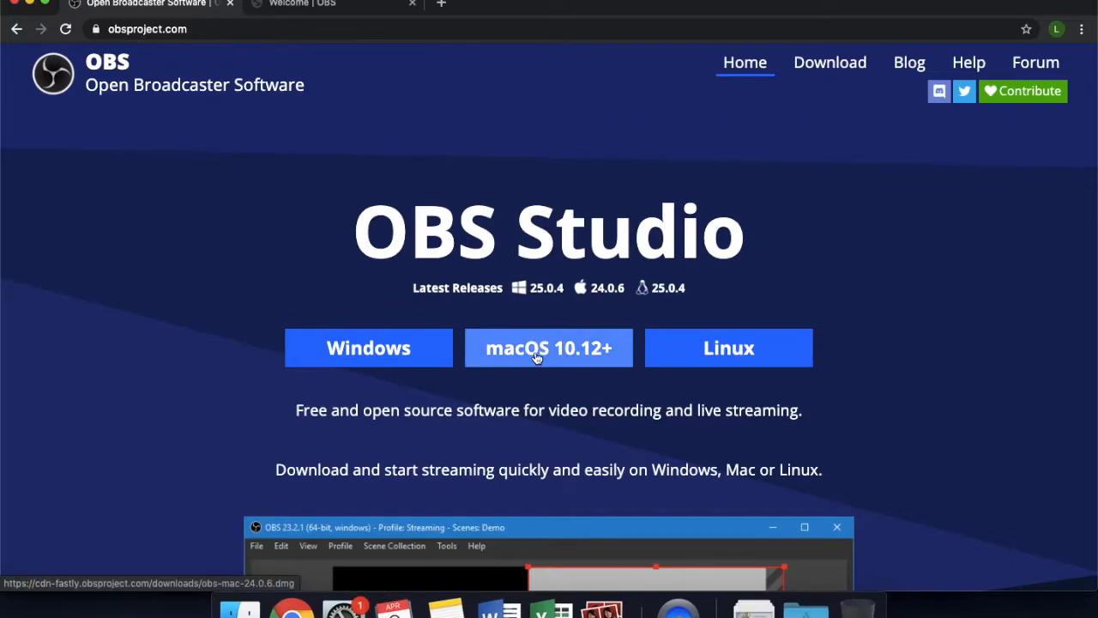
left_click(549, 346)
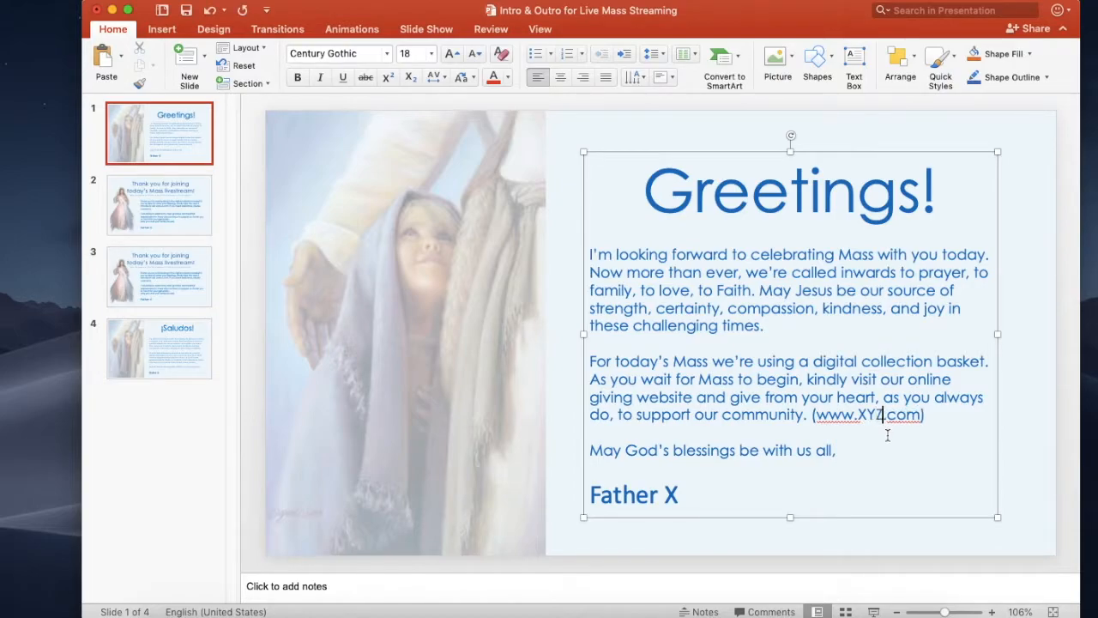
type("YZ")
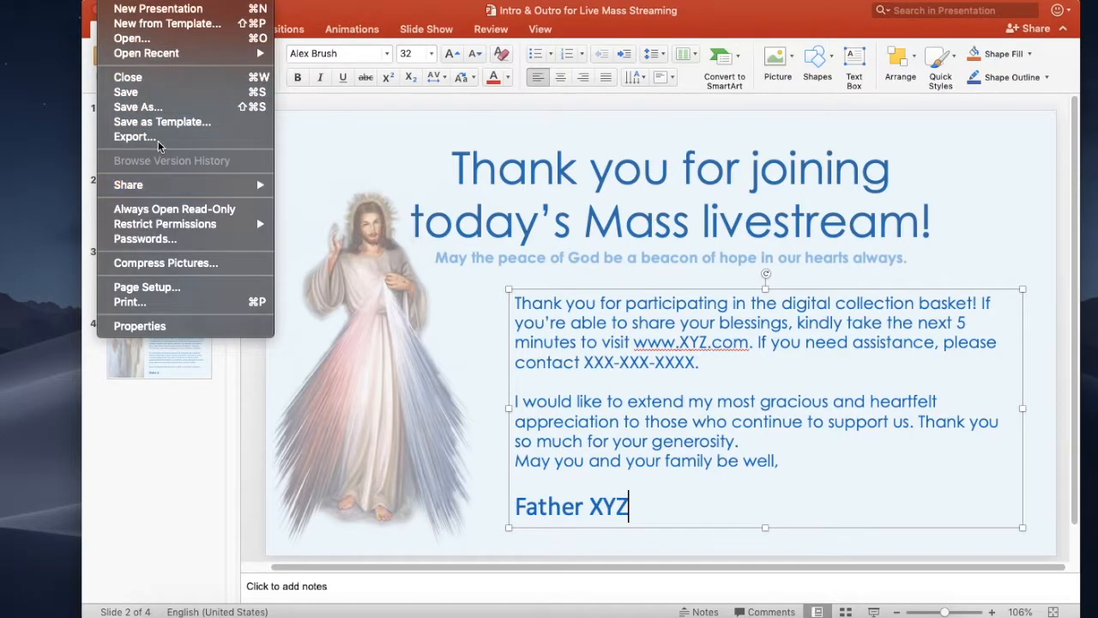
Export every slide as PNG into the Intro & Outro for Live Mass Streaming folder
left_click(134, 137)
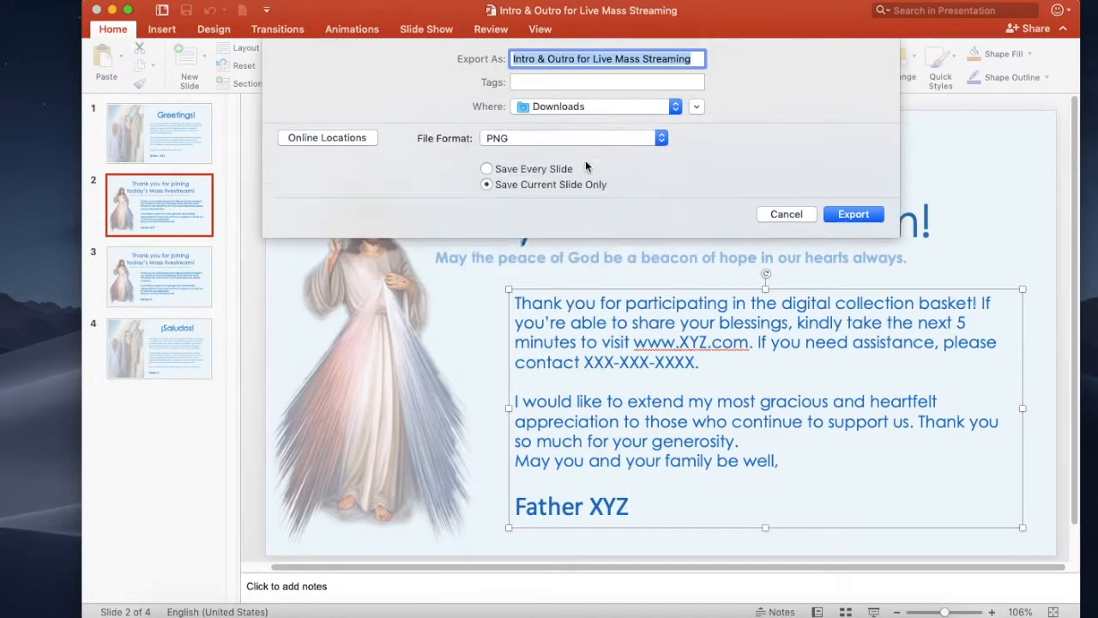
left_click(487, 177)
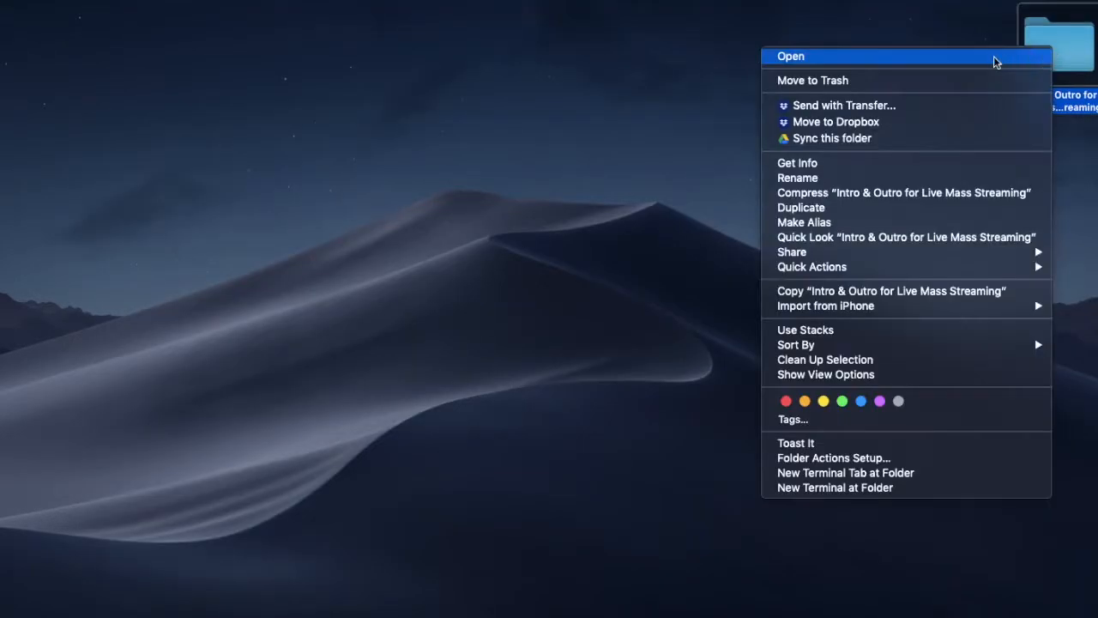
Check the exported slides folder, then launch OBS Studio from the downloaded disk image
left_click(790, 55)
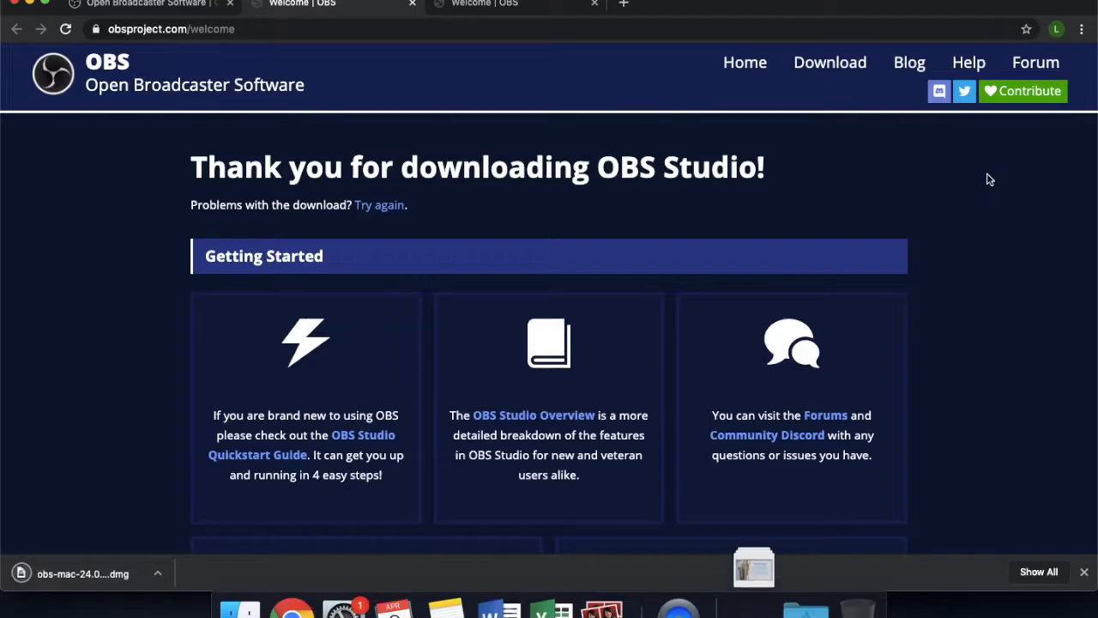
left_click(83, 573)
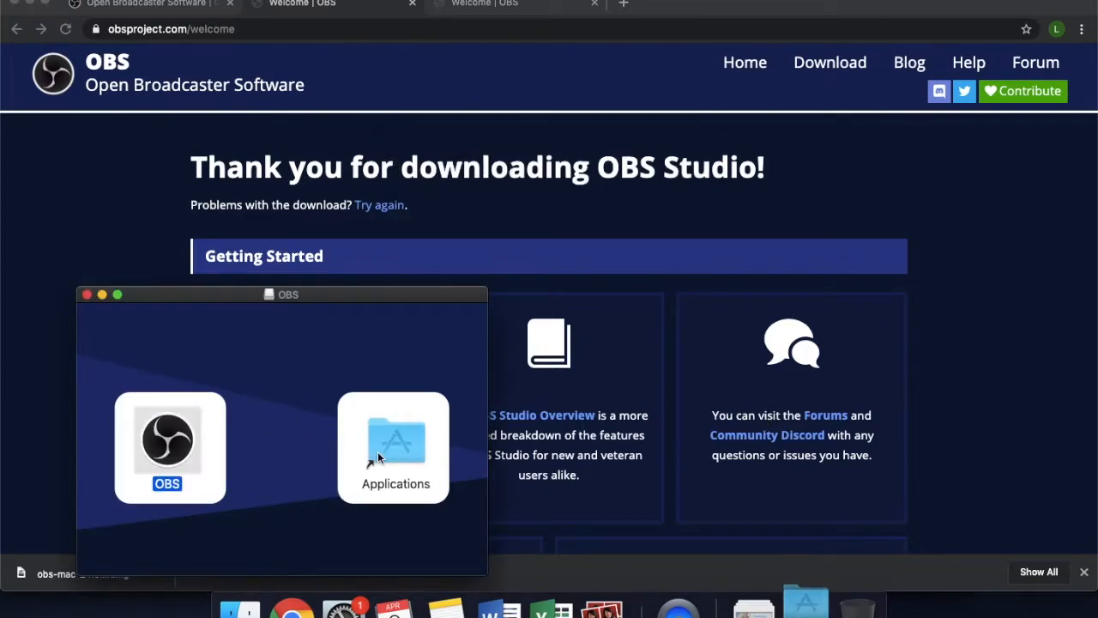
double_click(166, 440)
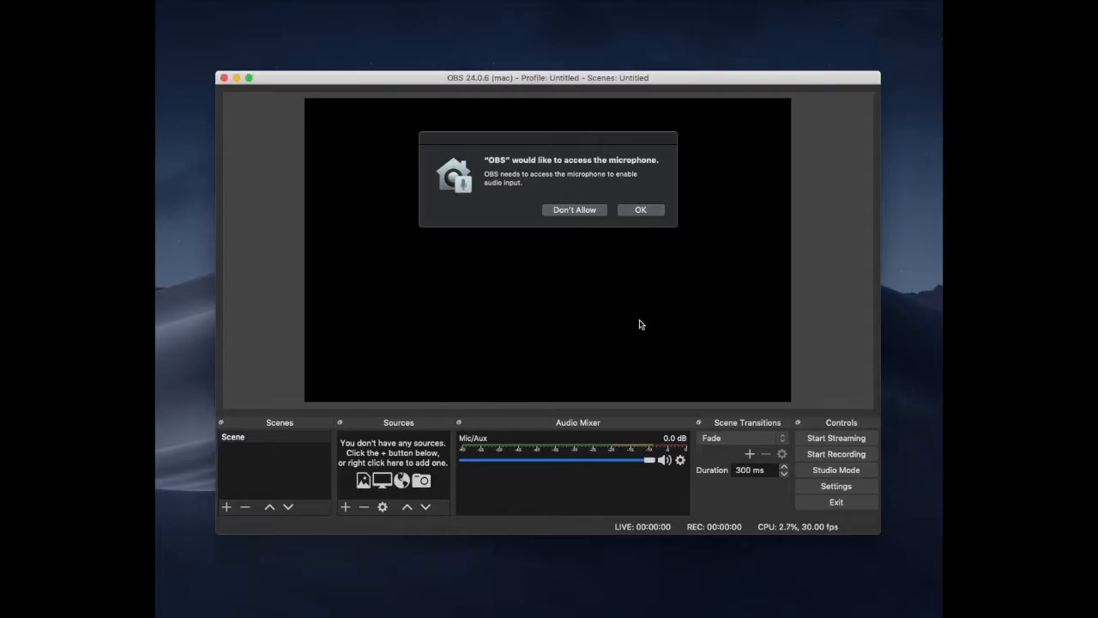
Allow microphone access and step through the Auto-Configuration Wizard's video settings
left_click(641, 209)
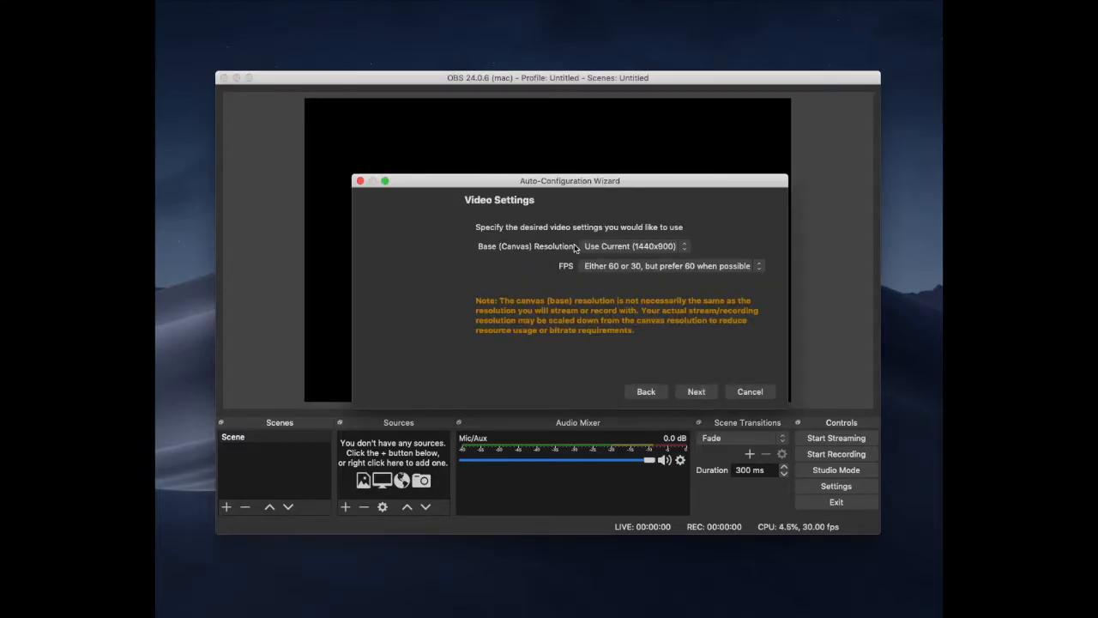
left_click(697, 392)
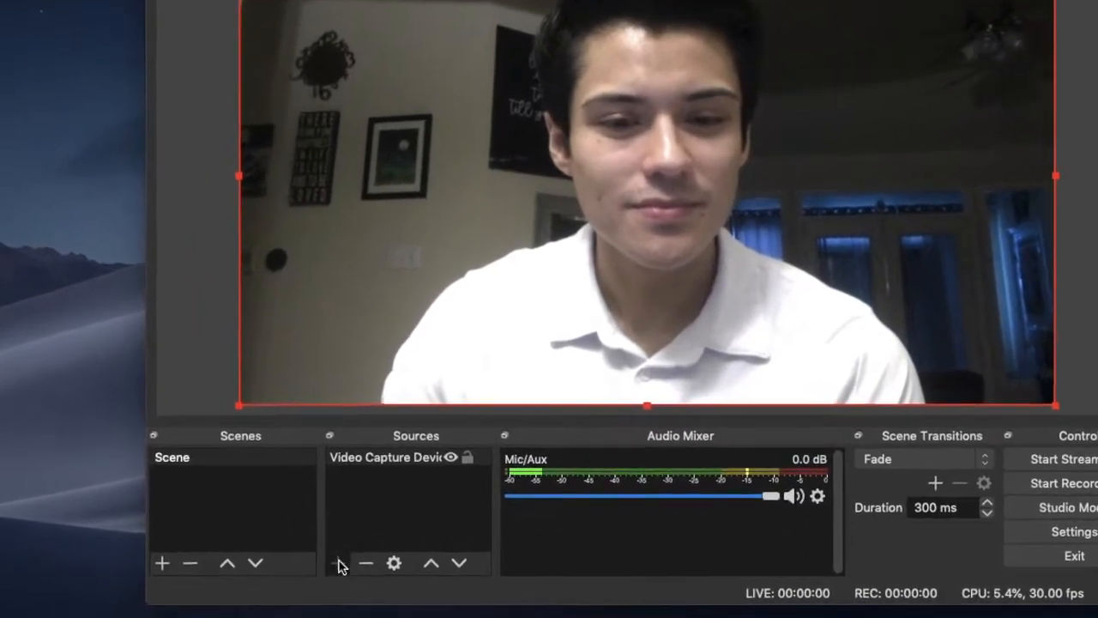
Add an image source named Intro using the Greetings slide PNG
left_click(340, 563)
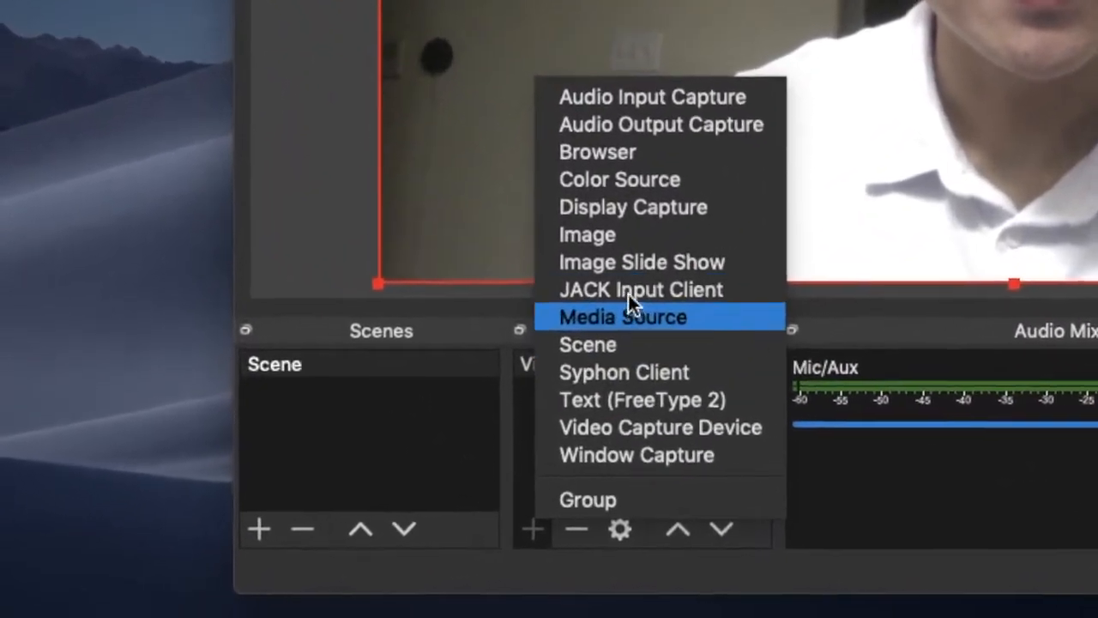
left_click(622, 316)
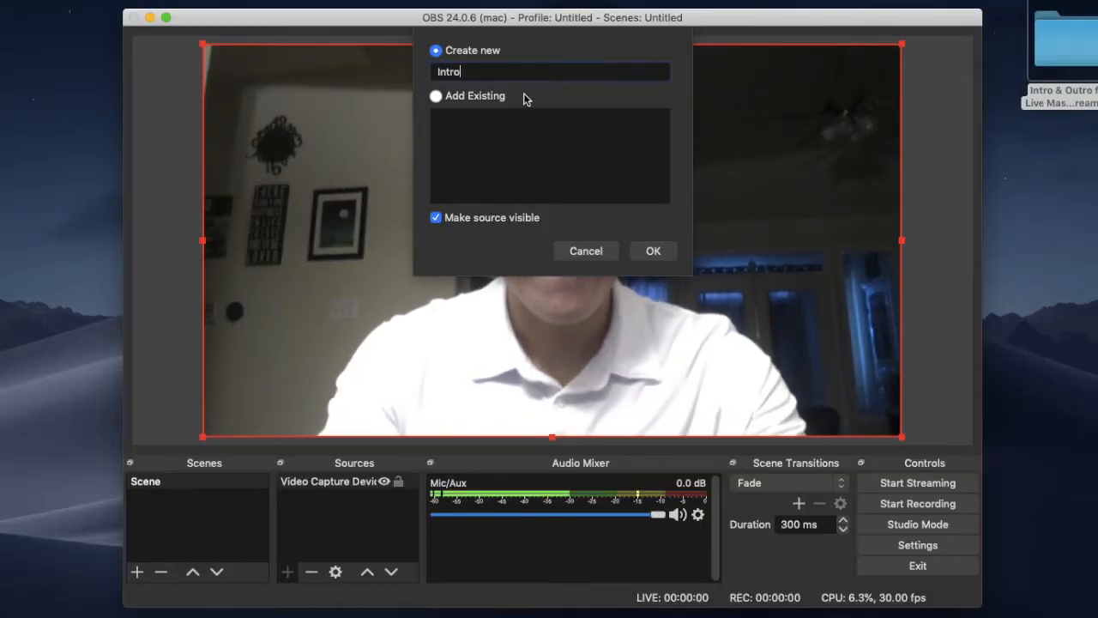
left_click(653, 250)
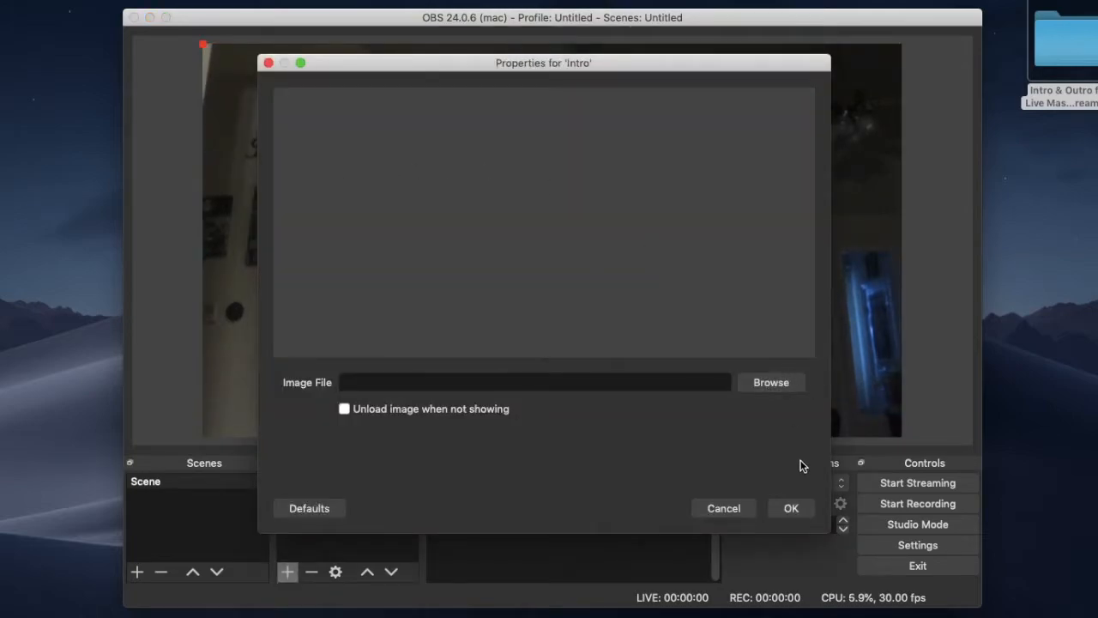
left_click(790, 508)
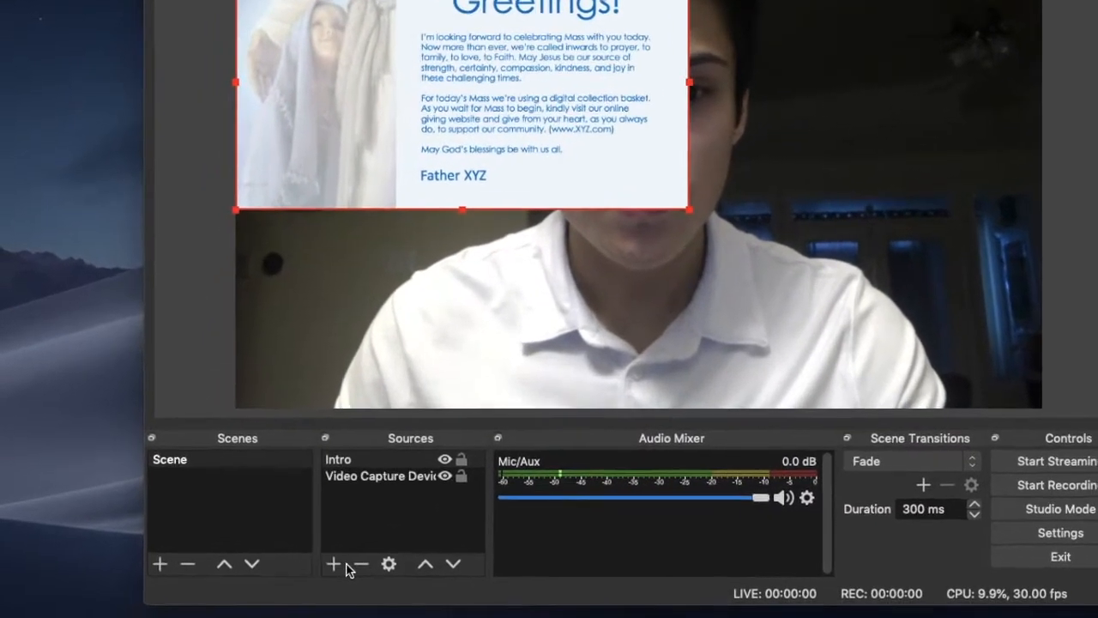
Add a second image source named Outro for the thank-you slide
left_click(333, 563)
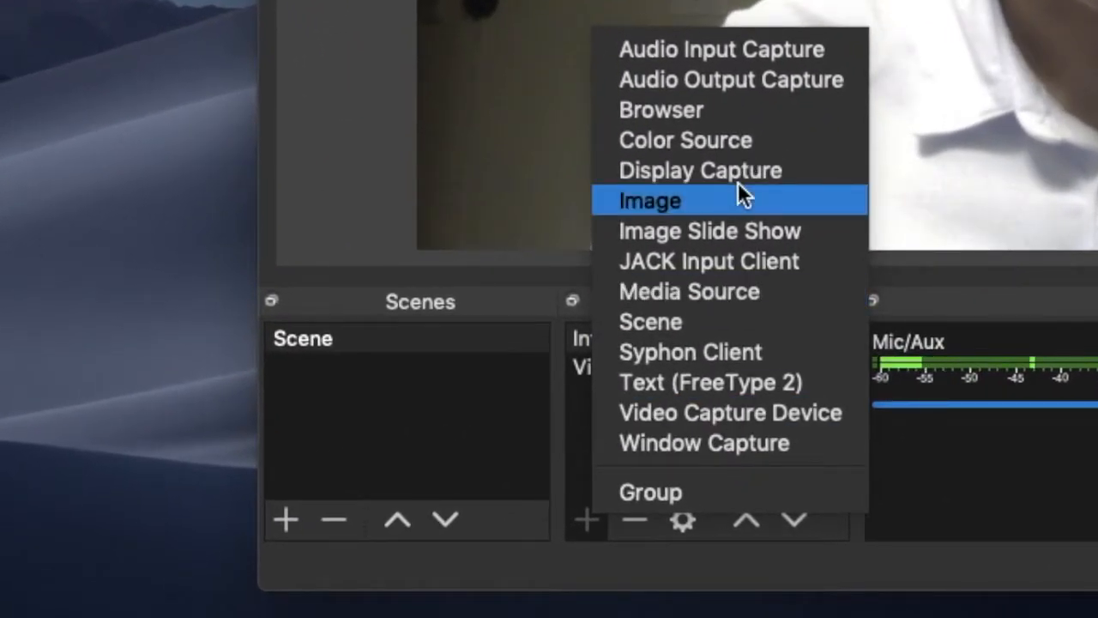
left_click(649, 199)
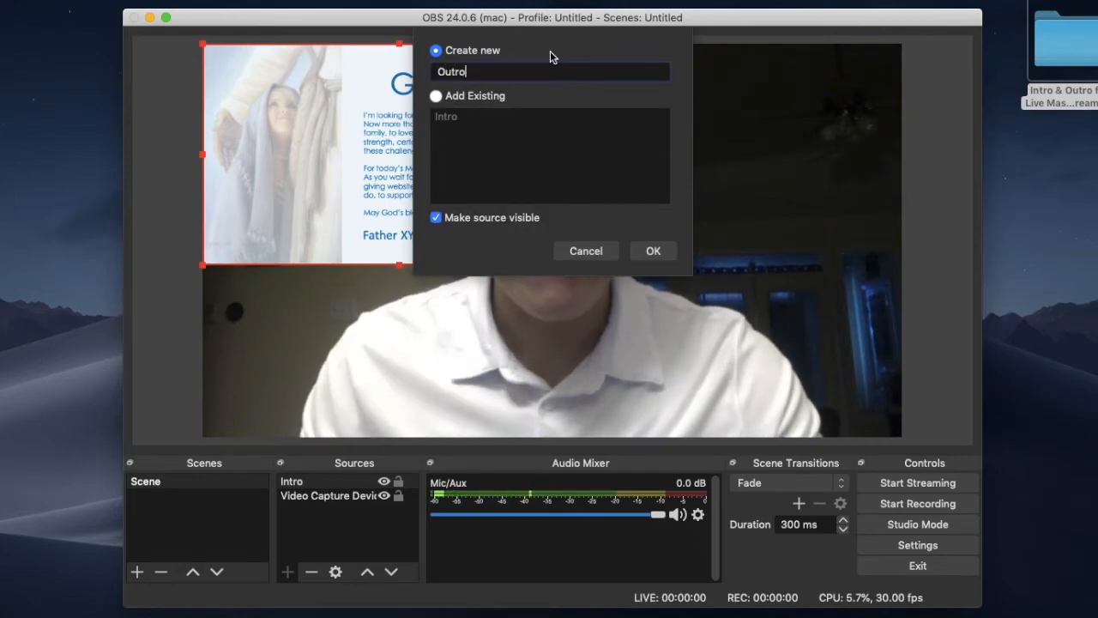
left_click(653, 251)
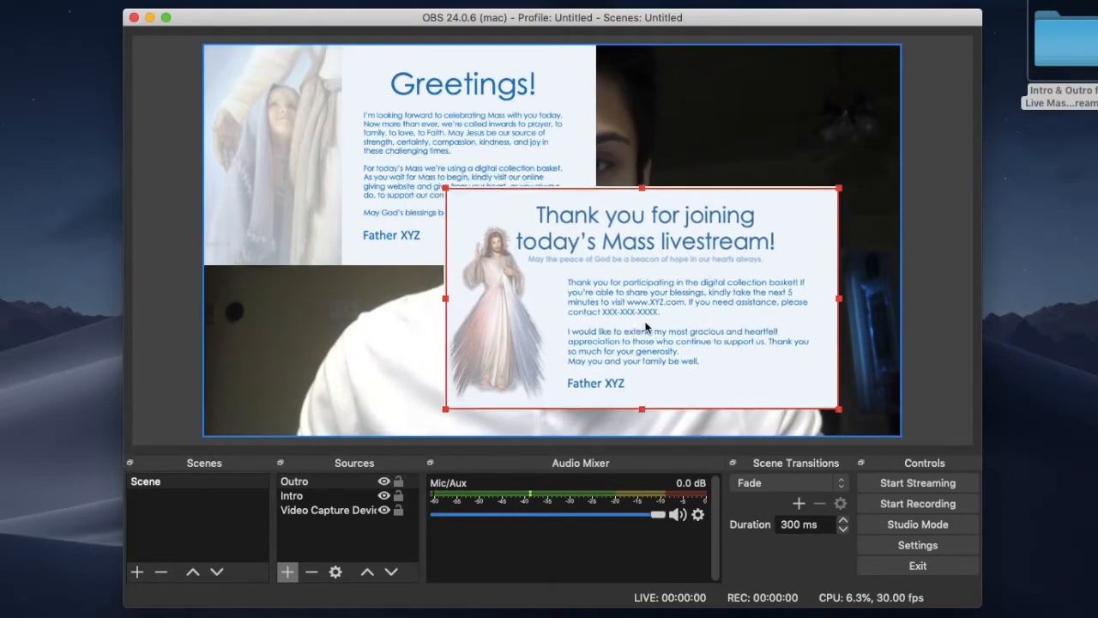
Stretch the Outro slide to fill the canvas and toggle its visibility in the scene
left_click_drag(642, 298, 707, 326)
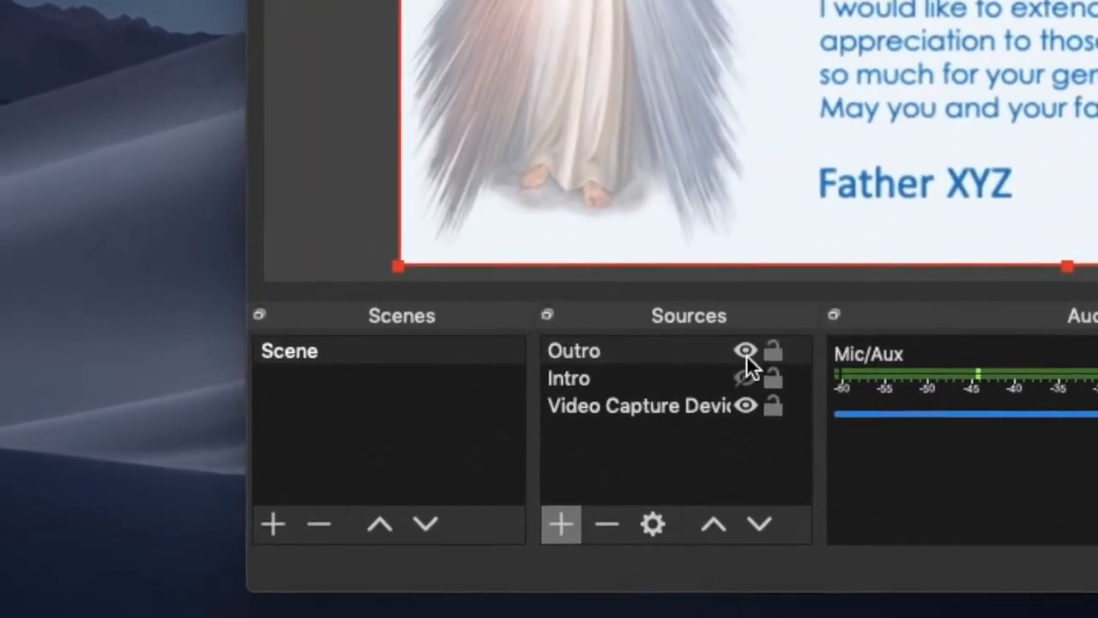
left_click(573, 350)
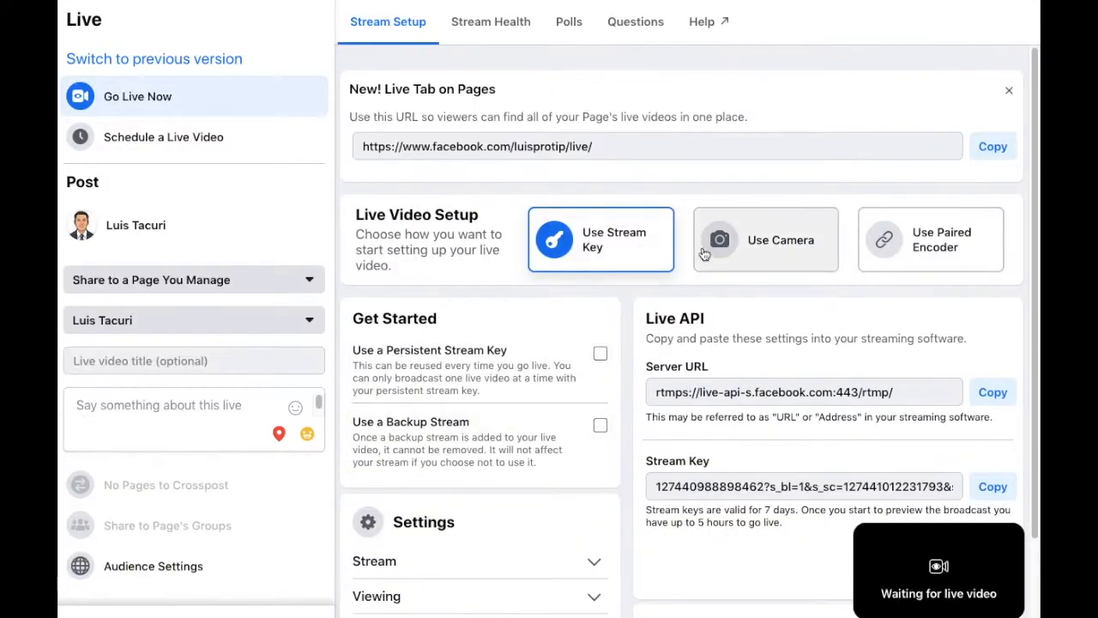
scroll("down", 3)
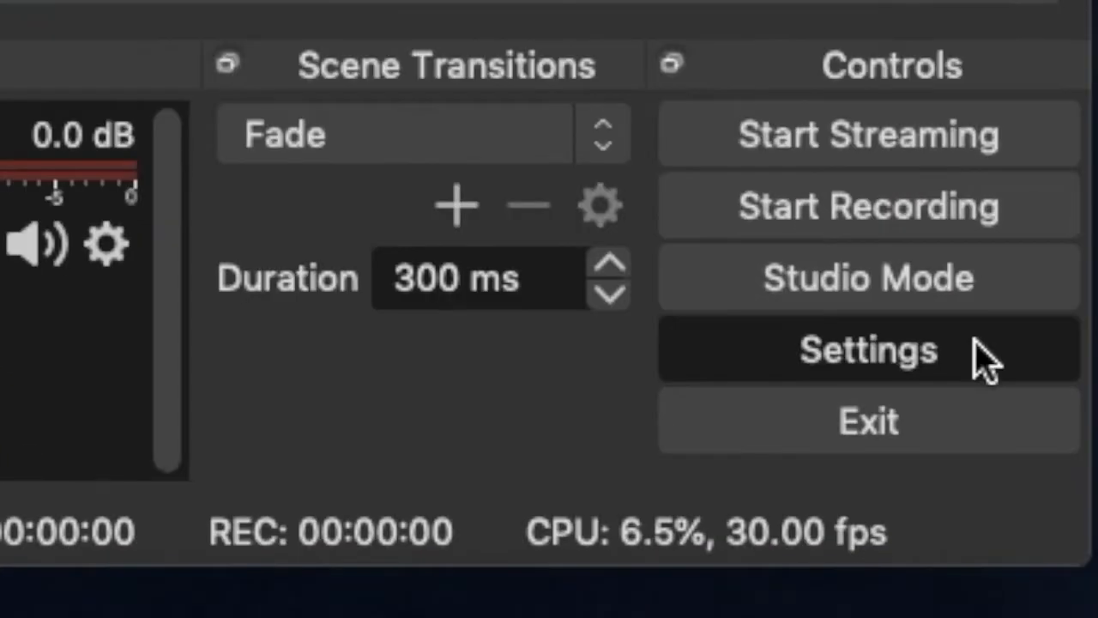
Choose Facebook Live as the service in the Stream settings
left_click(869, 350)
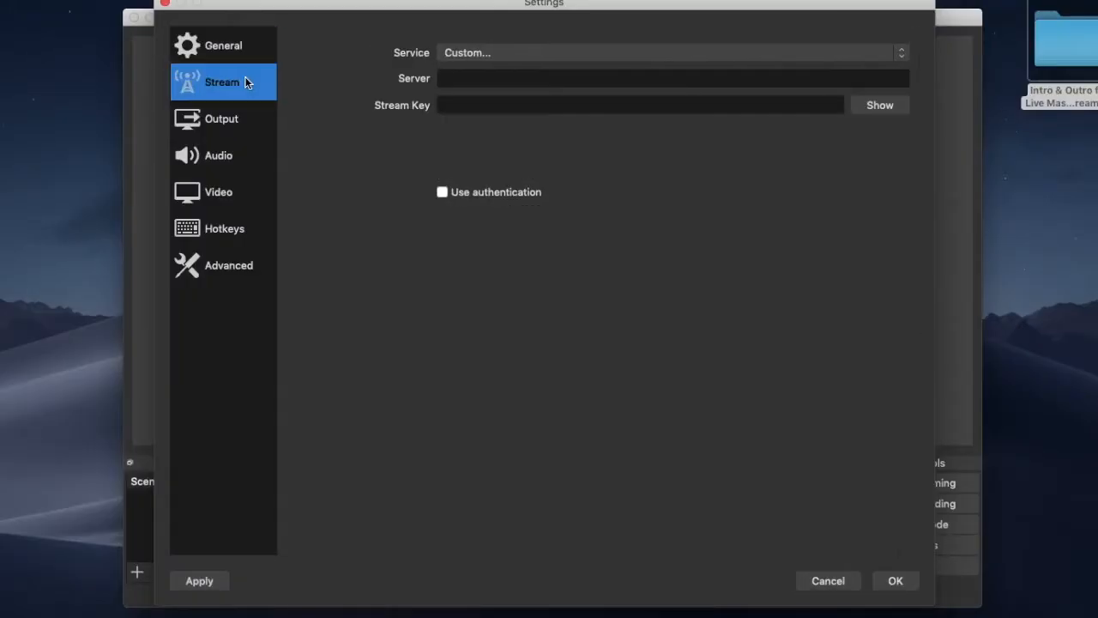
left_click(672, 51)
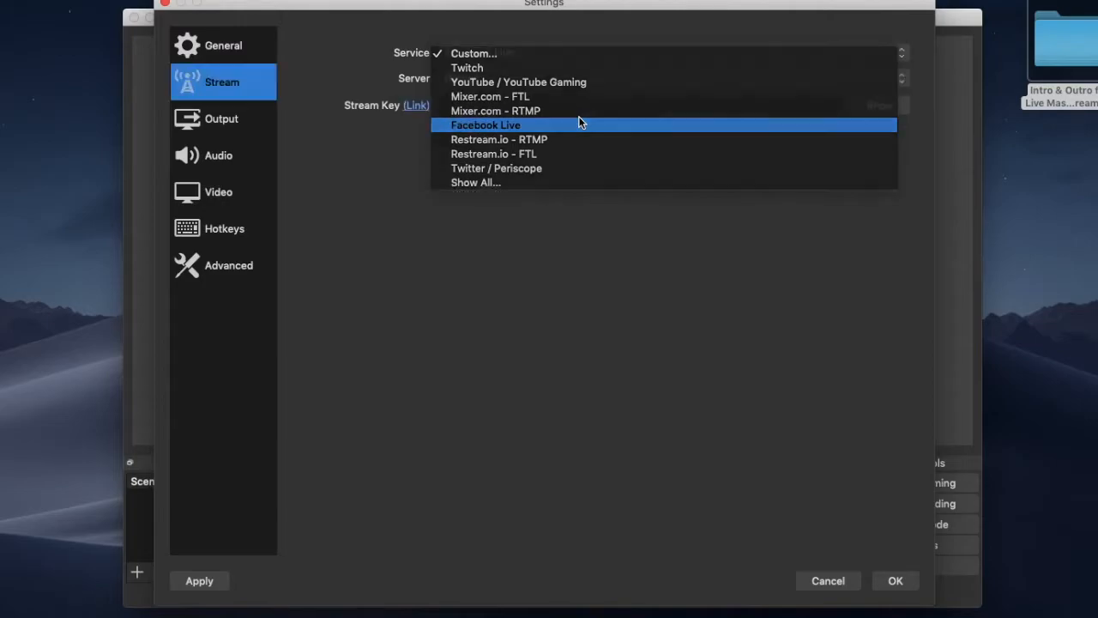
left_click(486, 124)
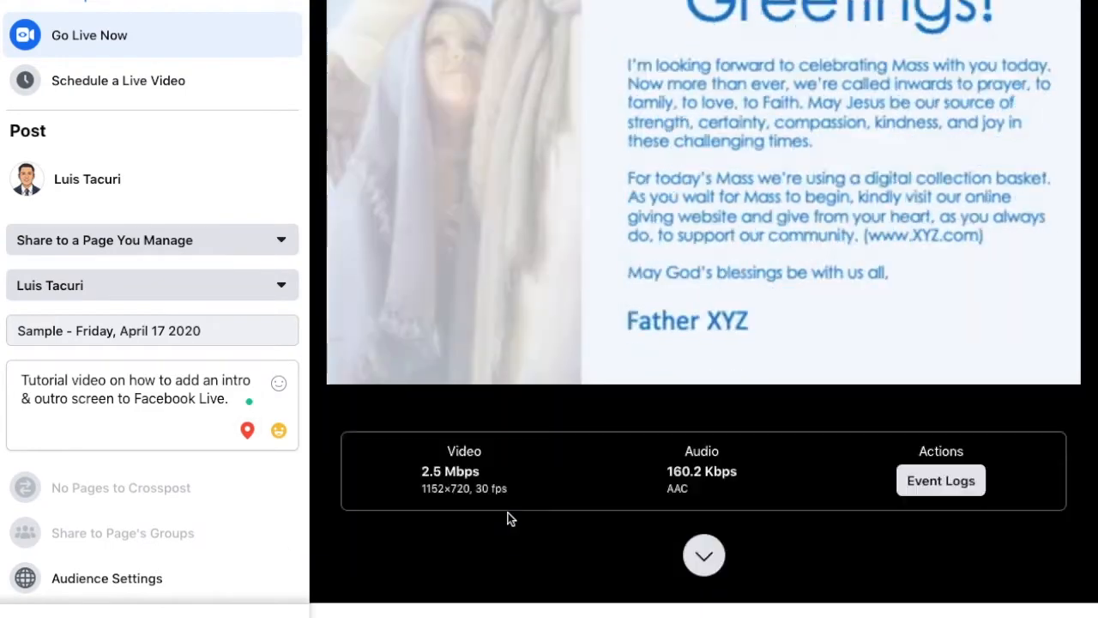
Mark the stream as a test broadcast and start it
scroll("down", 3)
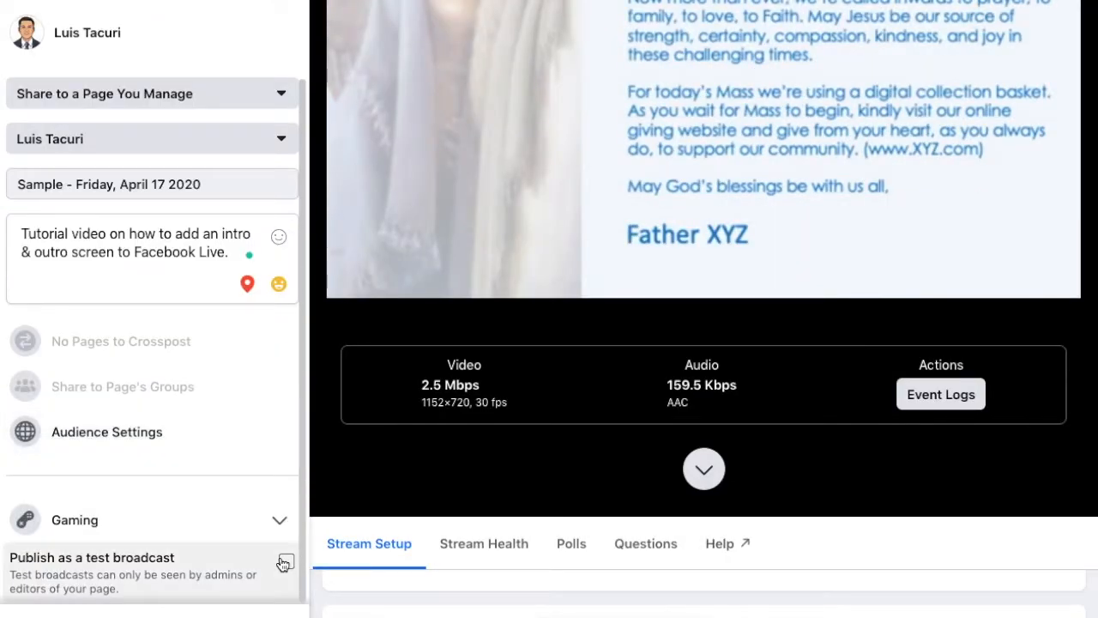
left_click(283, 564)
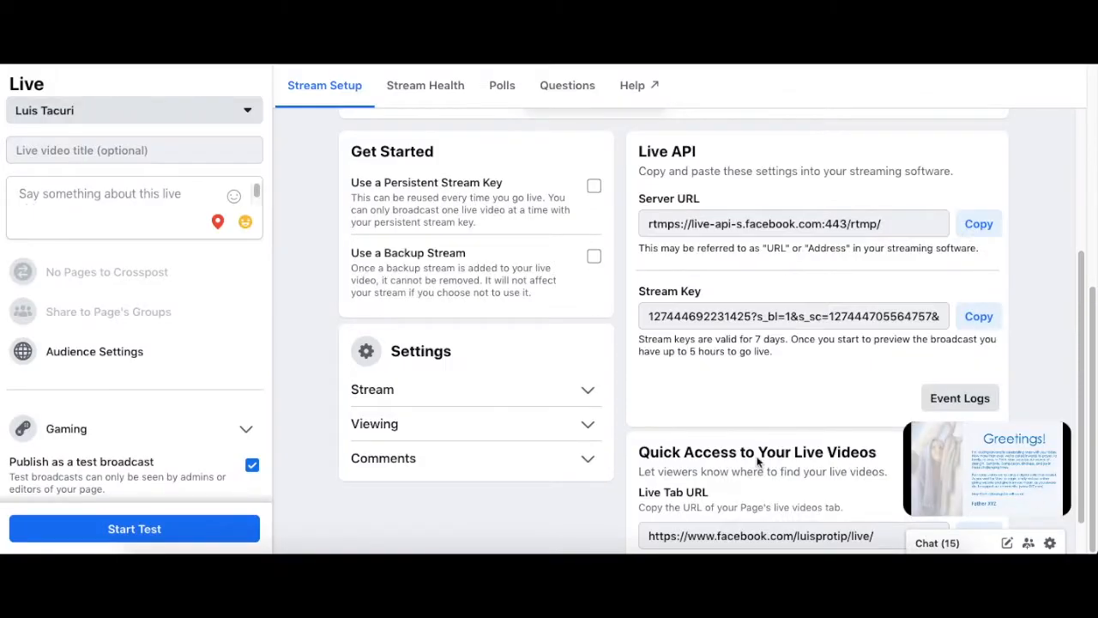
left_click(134, 528)
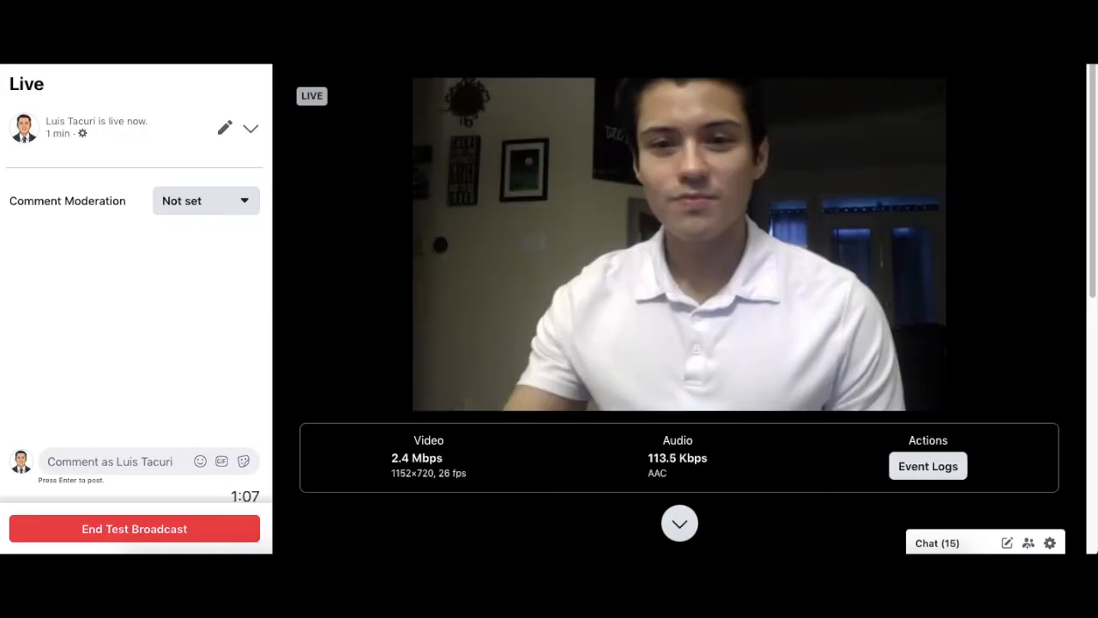
End the test broadcast and view the posted recording
left_click(133, 529)
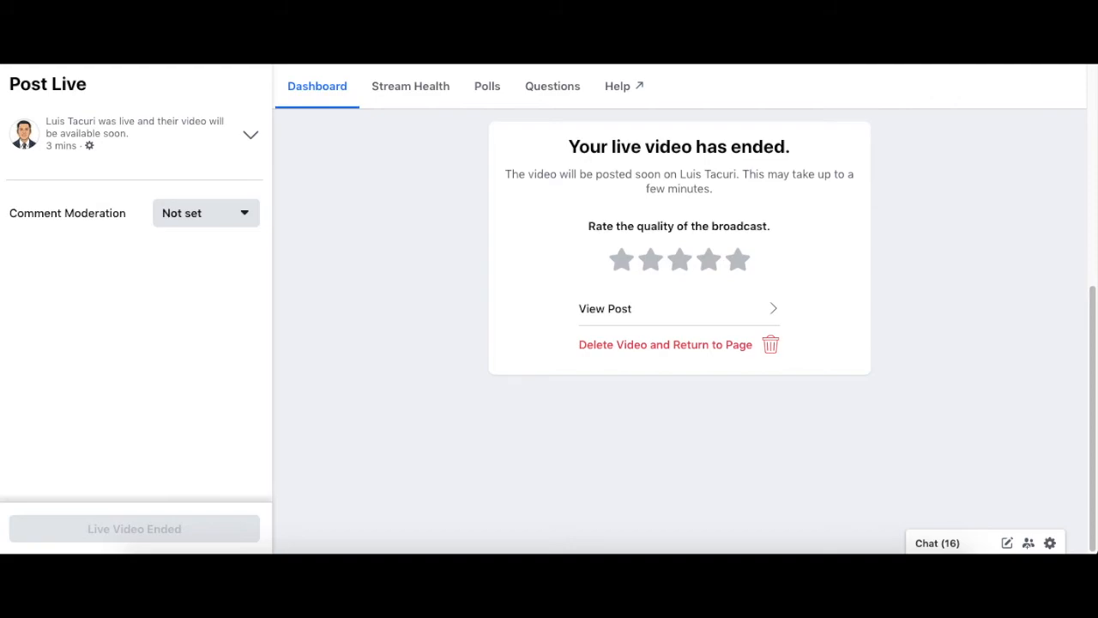
left_click(605, 309)
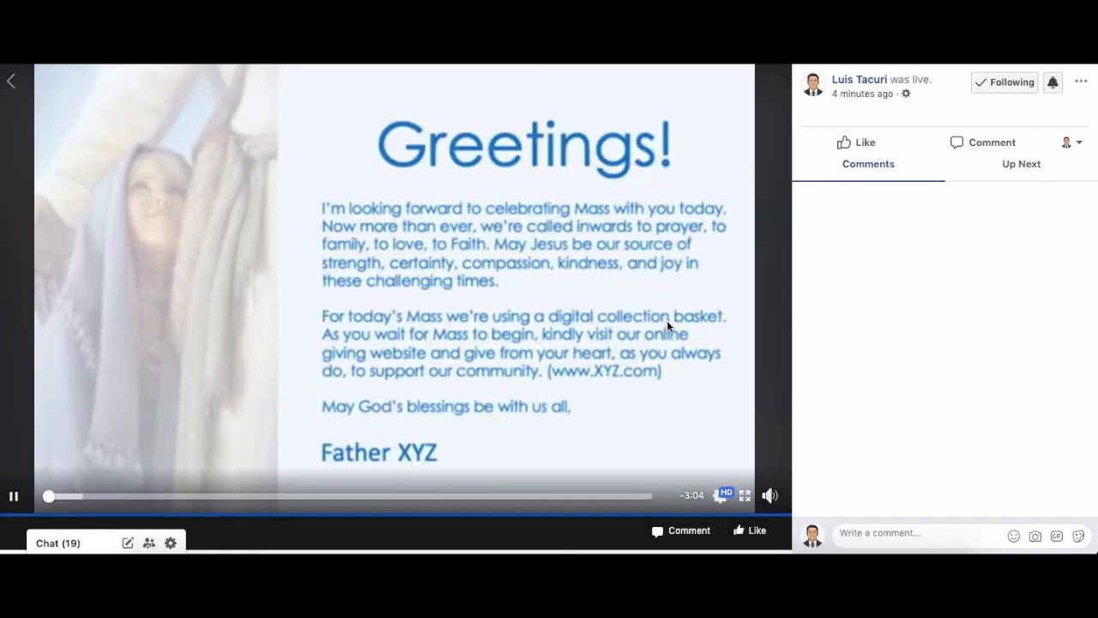